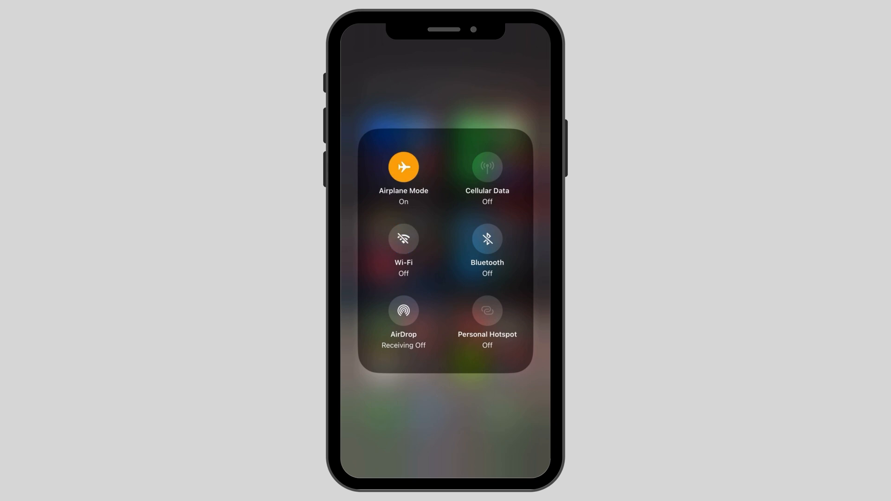
Turn on Airplane Mode in Control Center to reset the wireless radios.
click(403, 166)
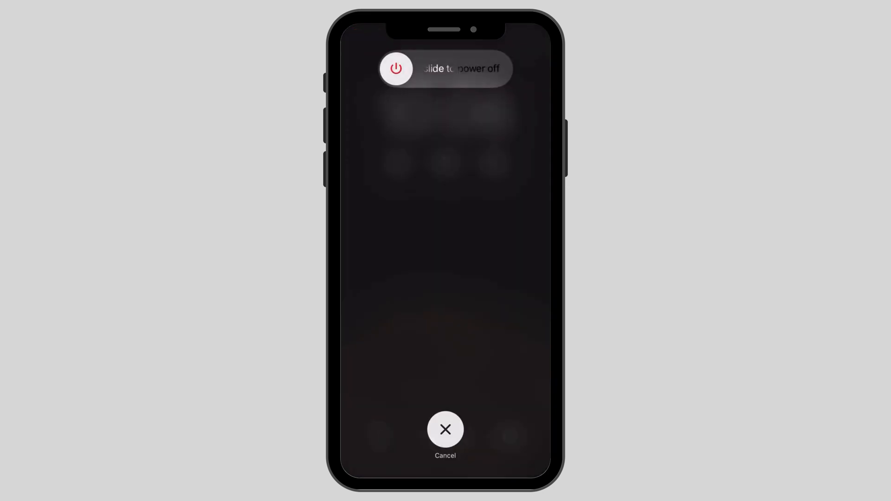
Bring up the iPhone reset options and choose Reset Network Settings.
click(445, 429)
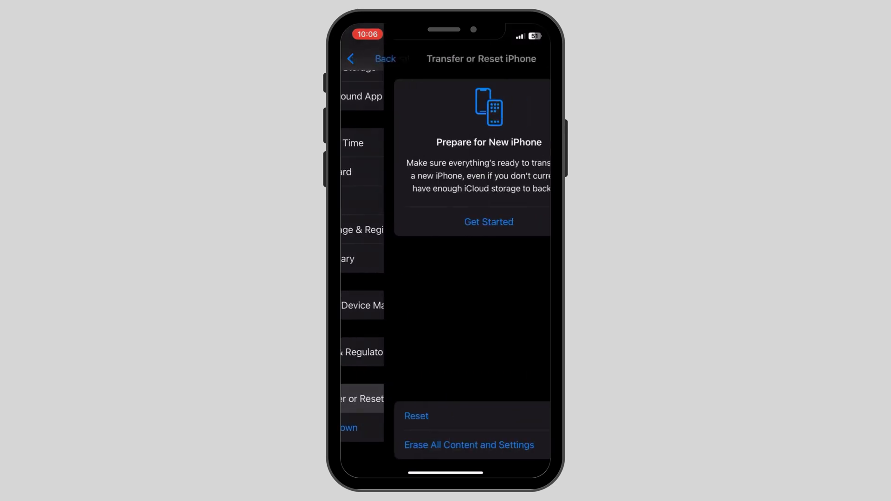
click(416, 416)
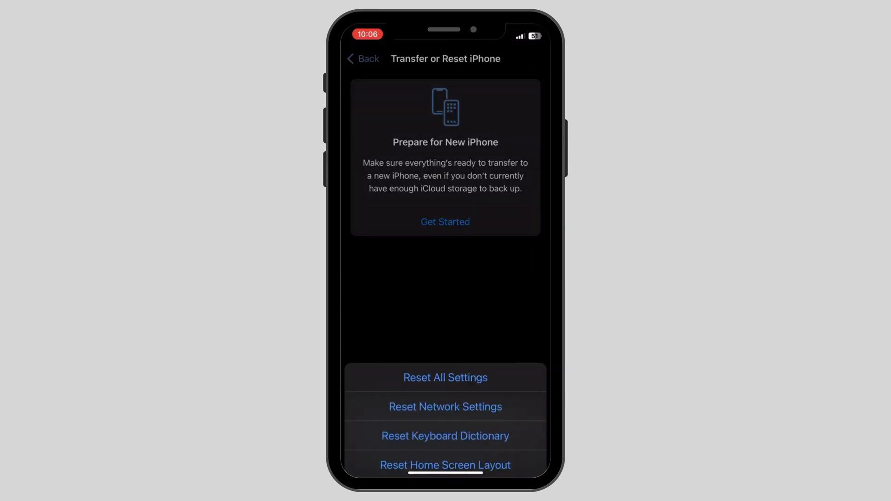
click(362, 59)
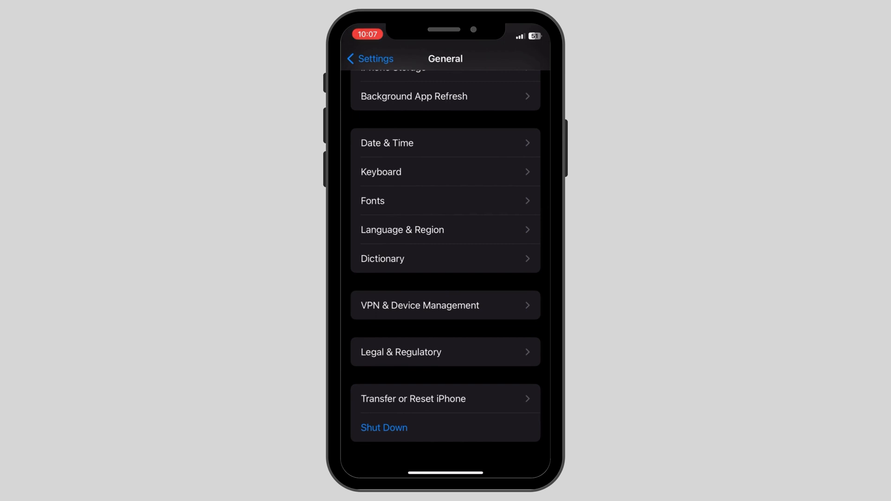
click(370, 59)
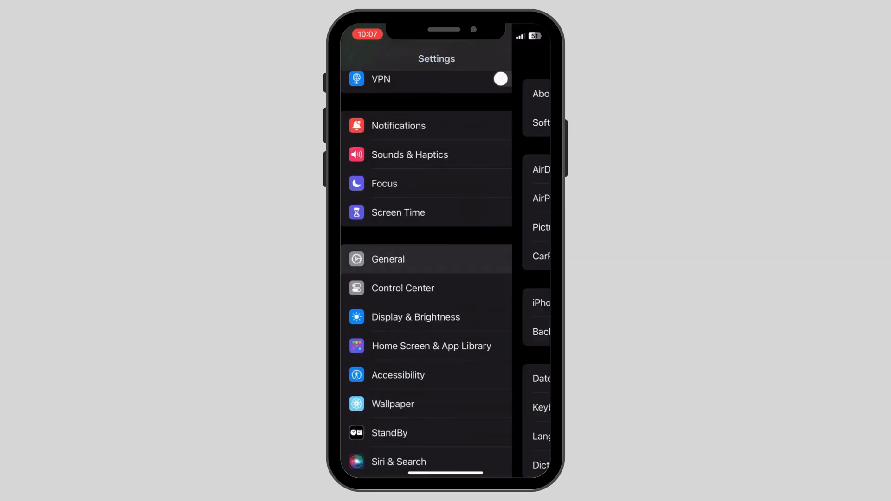
click(388, 258)
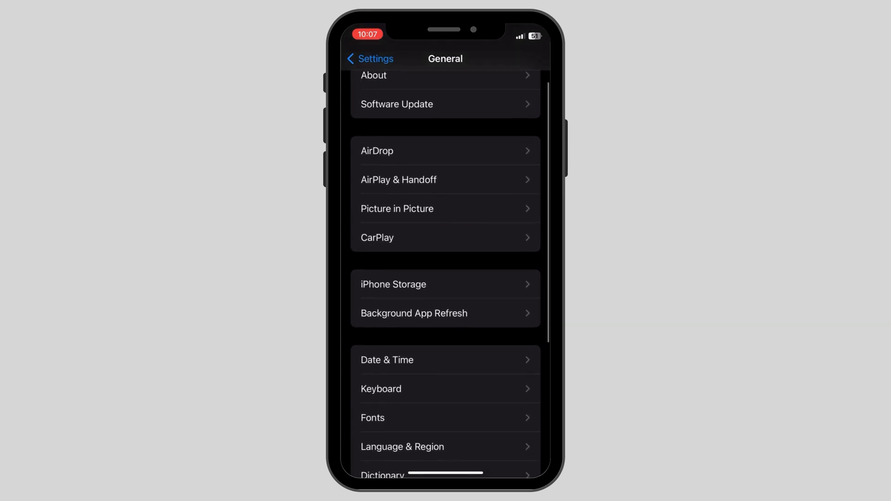